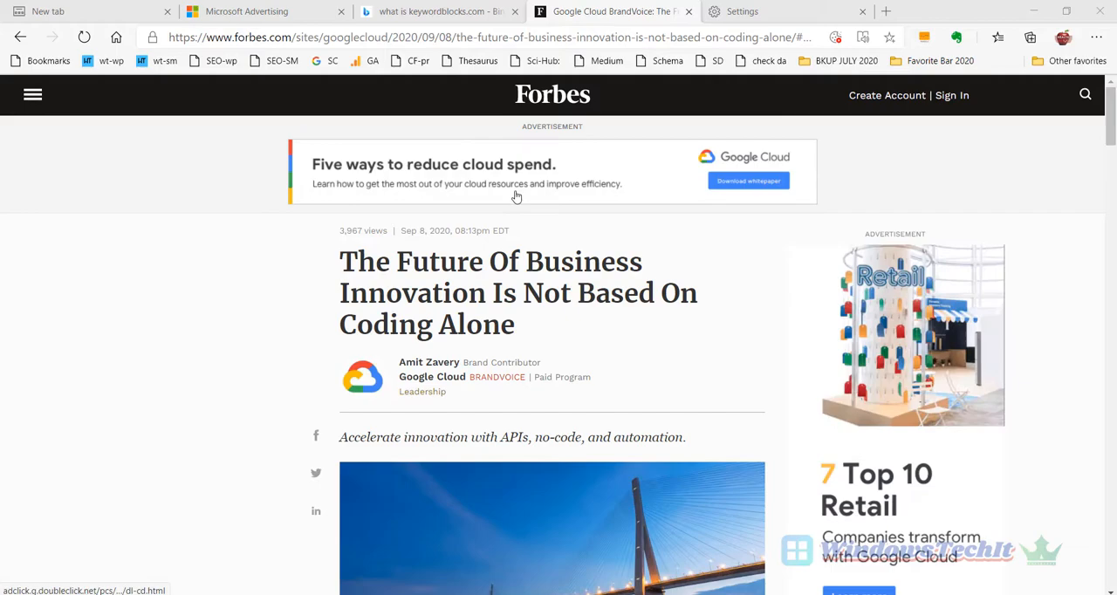
- Scroll the Forbes article past its banner and sidebar ads to 'Synthetic Data Creates Real Results'
{"action": "scroll", "scroll_direction": "down", "scroll_amount": 3}
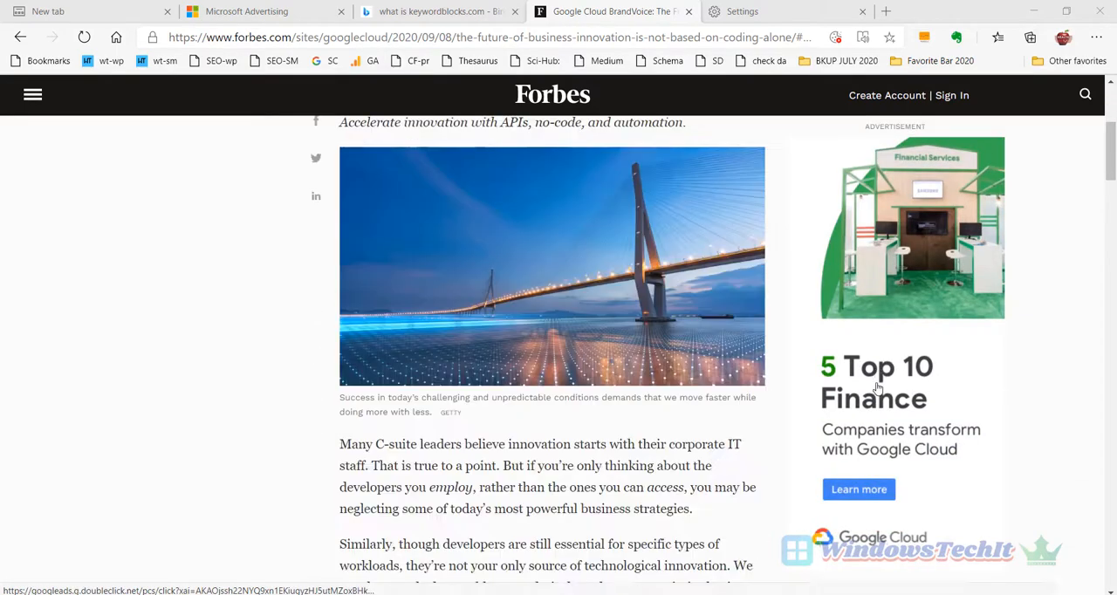
{"action": "scroll", "scroll_direction": "down", "scroll_amount": 3}
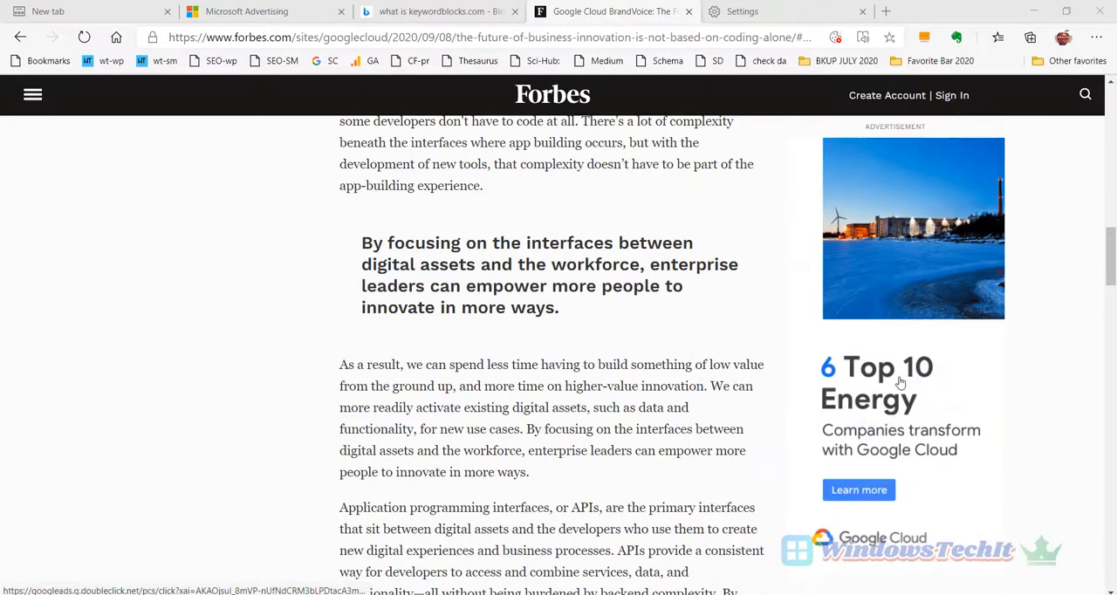
{"action": "scroll", "scroll_direction": "down", "scroll_amount": 3}
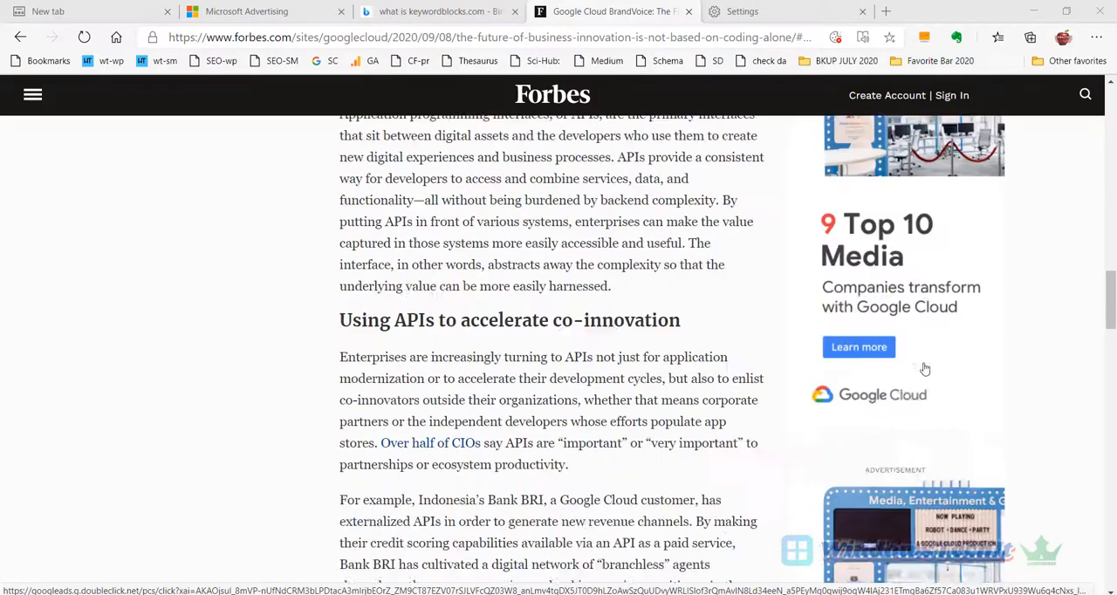
{"action": "scroll", "scroll_direction": "down", "scroll_amount": 3}
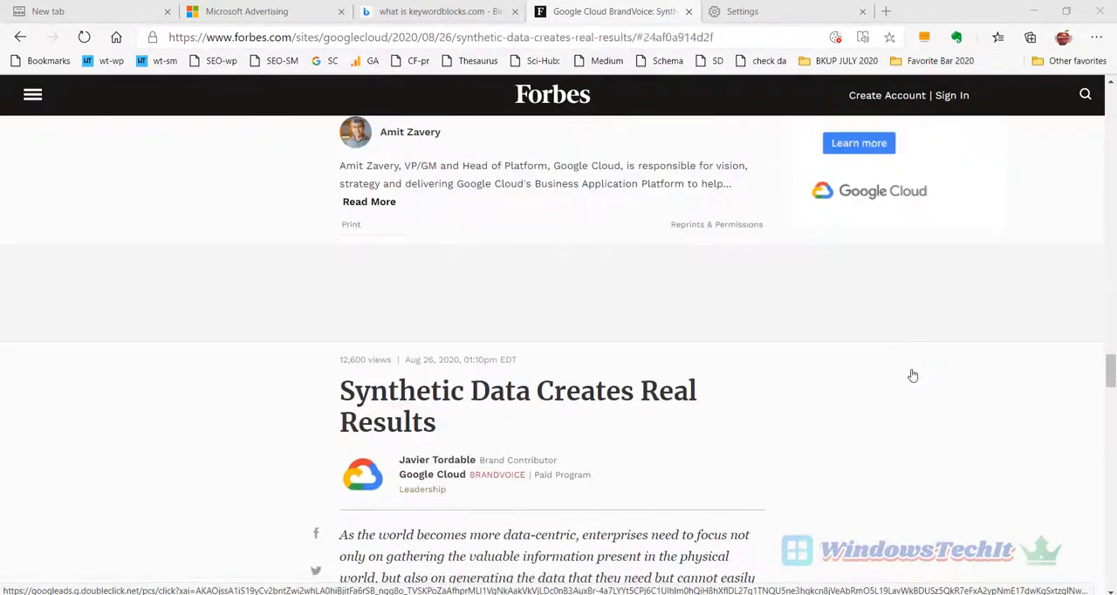
{"action": "scroll", "scroll_direction": "down", "scroll_amount": 3}
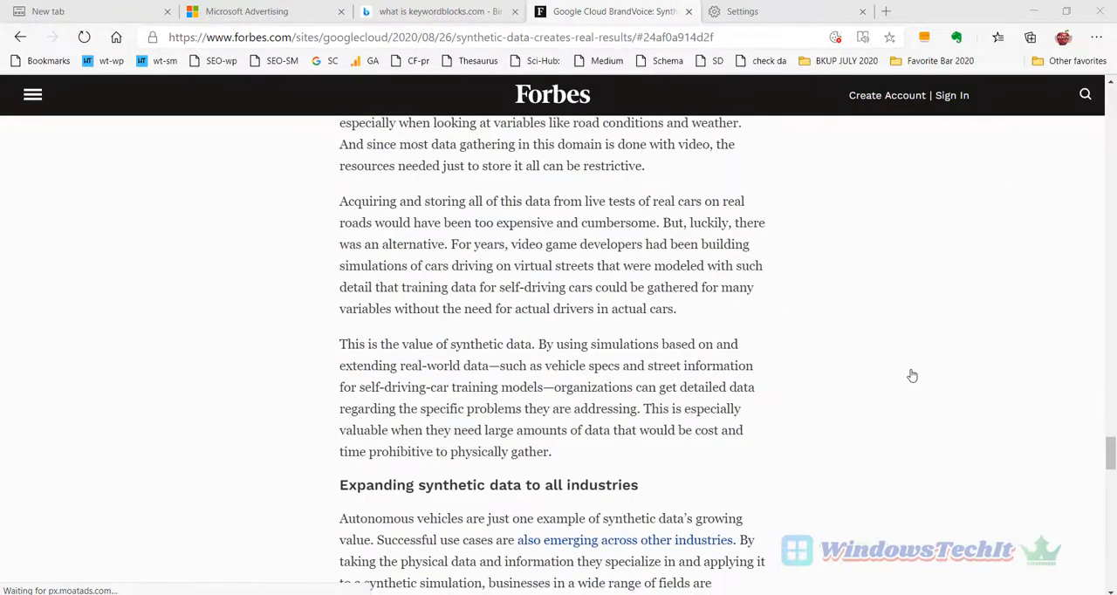
{"action": "scroll", "scroll_direction": "down", "scroll_amount": 3}
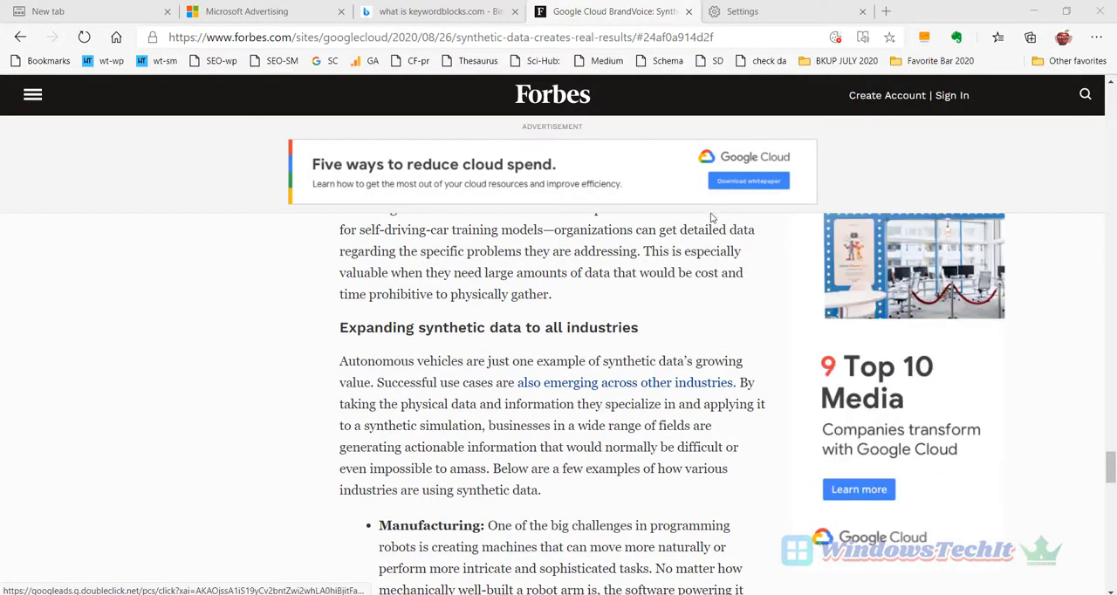
{"action": "scroll", "scroll_direction": "down", "scroll_amount": 3}
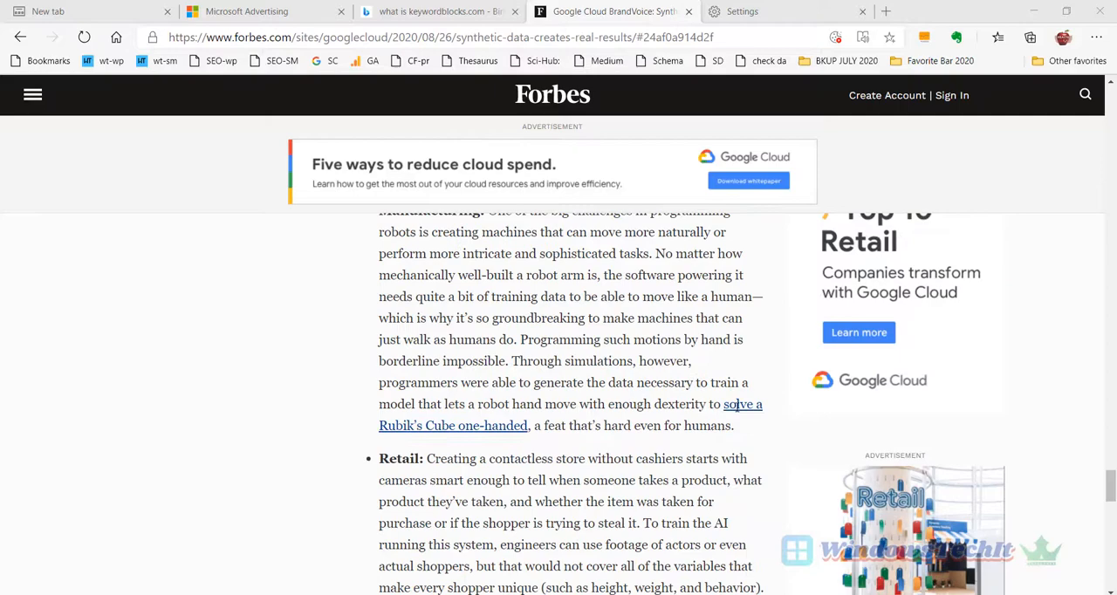
{"action": "scroll", "scroll_direction": "up", "scroll_amount": 3}
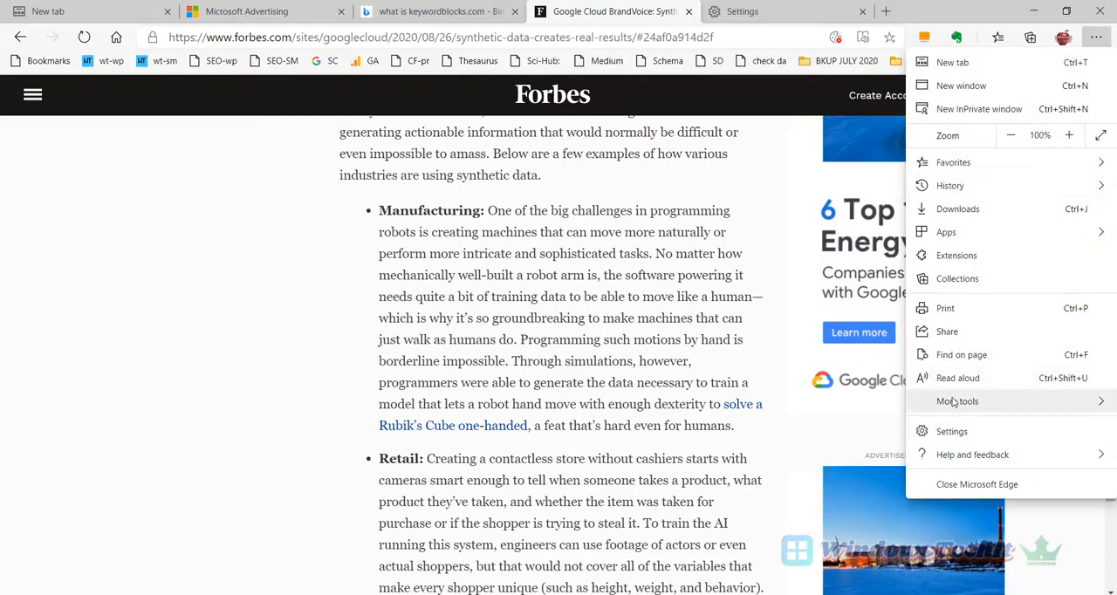
- Open Edge's Settings and more (…) menu at the top right
{"action": "left_click", "coordinate": [951, 431]}
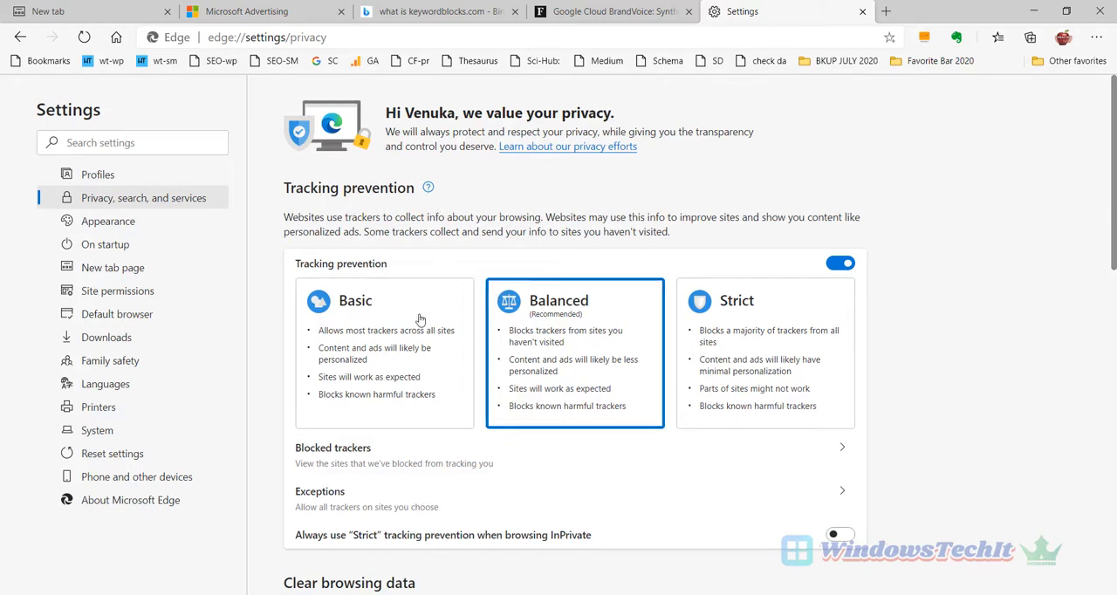
{"action": "mouse_move", "coordinate": [349, 336]}
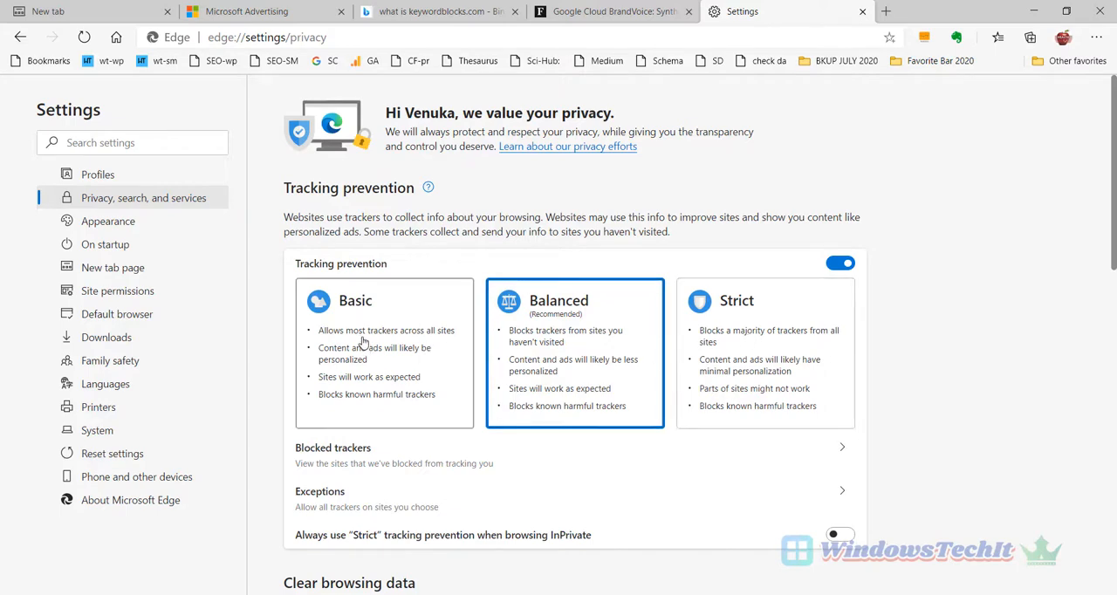
{"action": "mouse_move", "coordinate": [546, 339]}
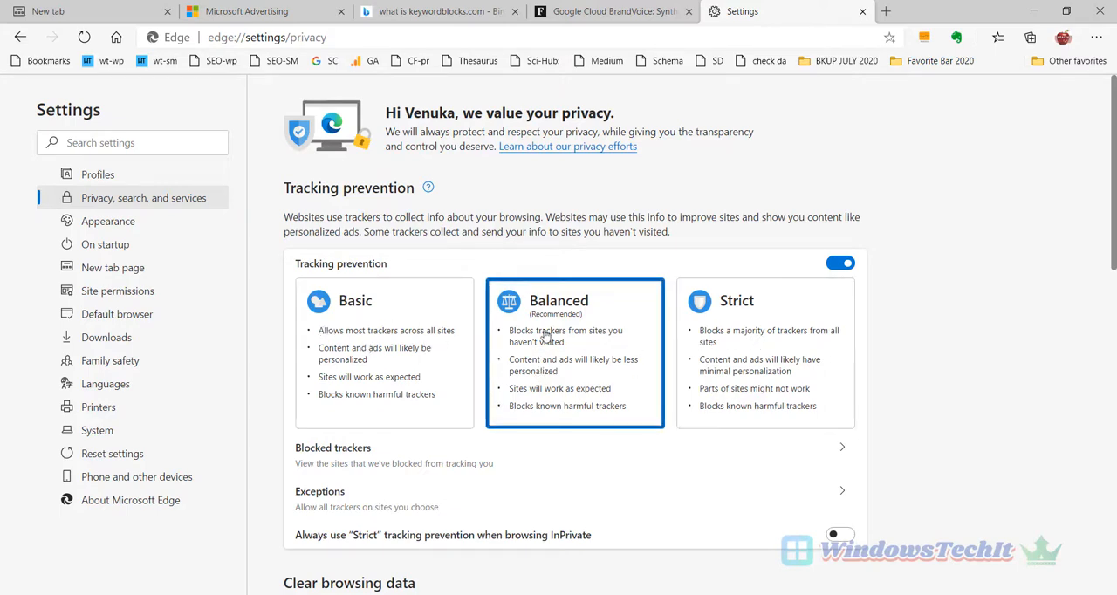
{"action": "mouse_move", "coordinate": [572, 329]}
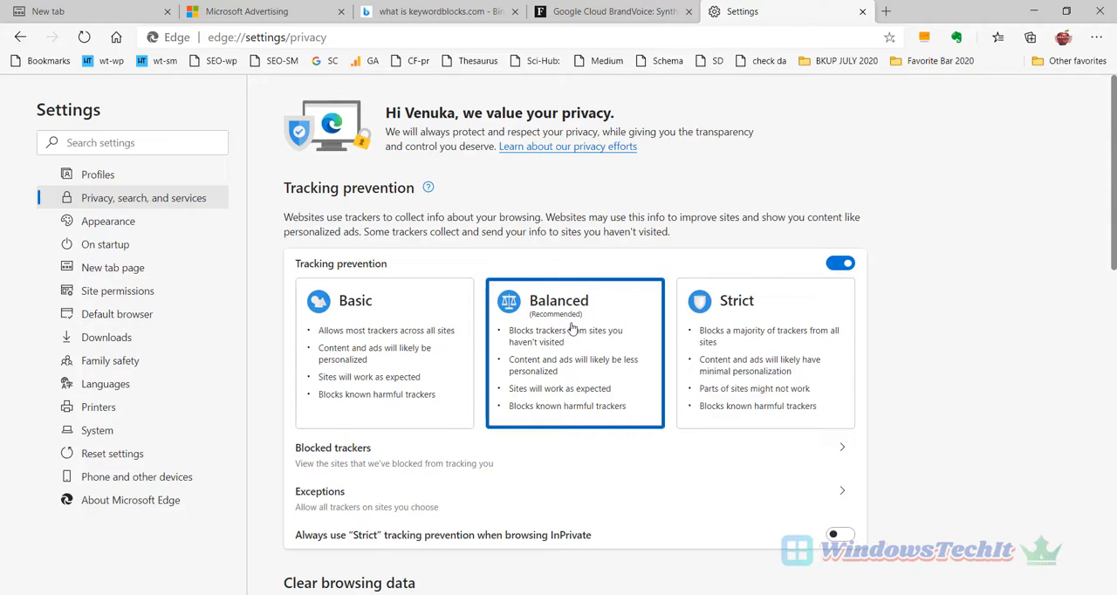
{"action": "mouse_move", "coordinate": [584, 345]}
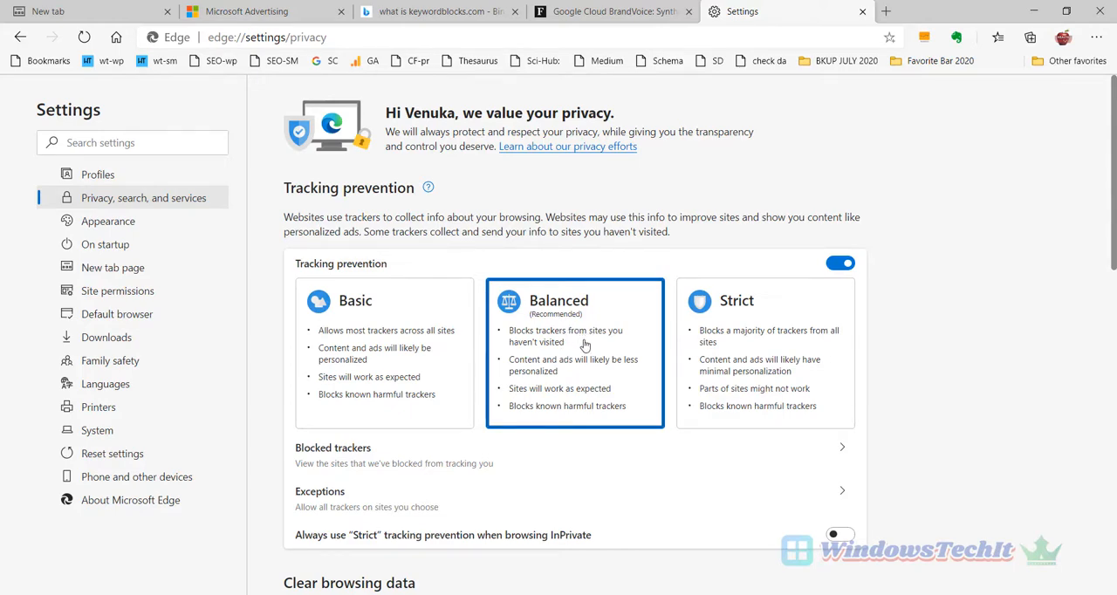
{"action": "mouse_move", "coordinate": [515, 349]}
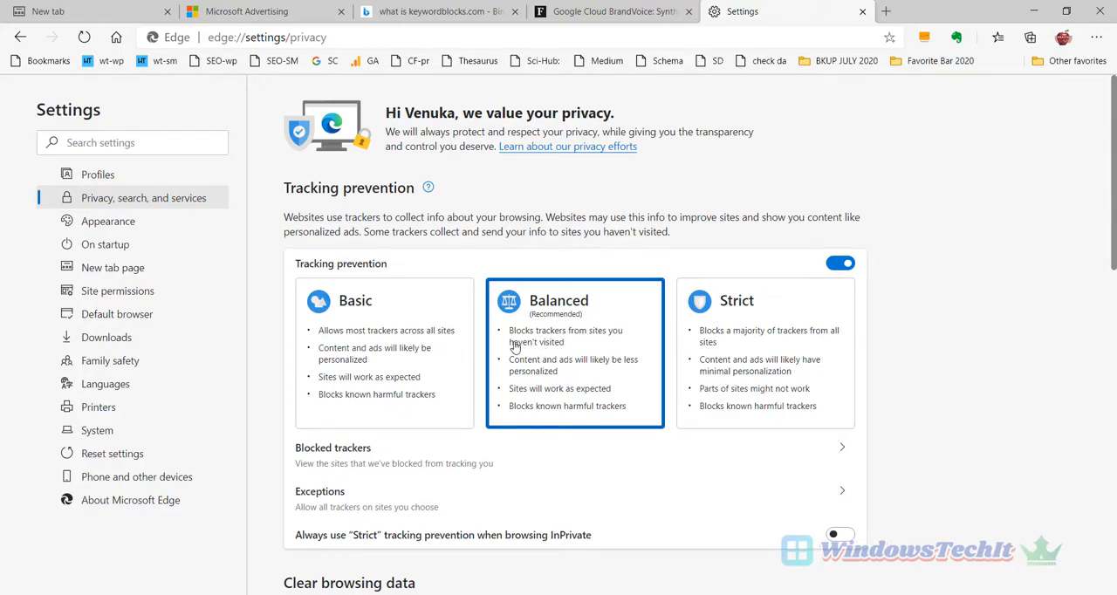
{"action": "mouse_move", "coordinate": [571, 353]}
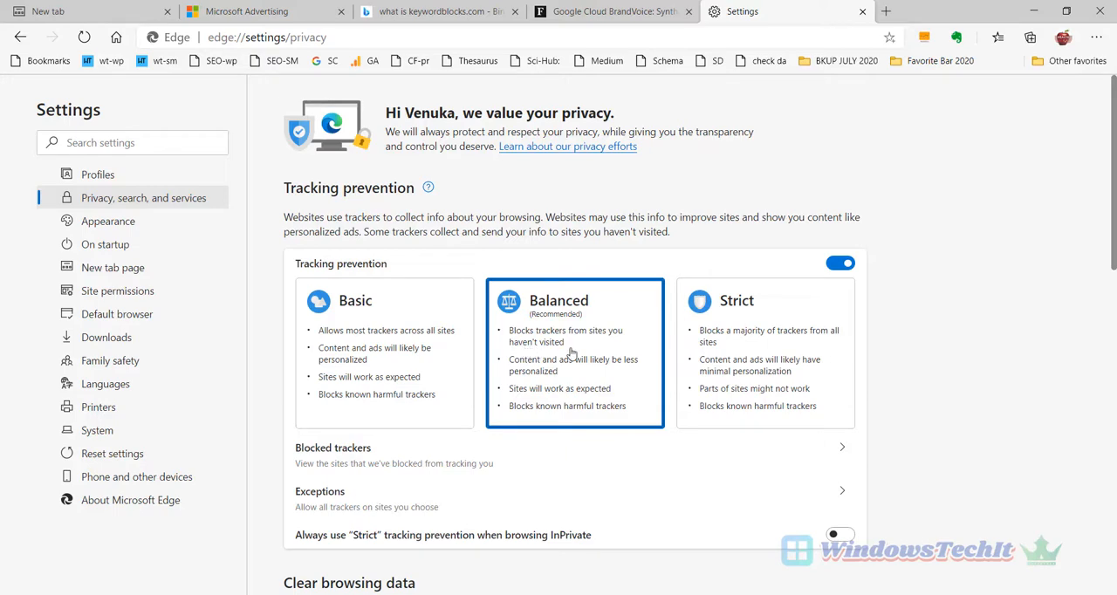
{"action": "mouse_move", "coordinate": [541, 325]}
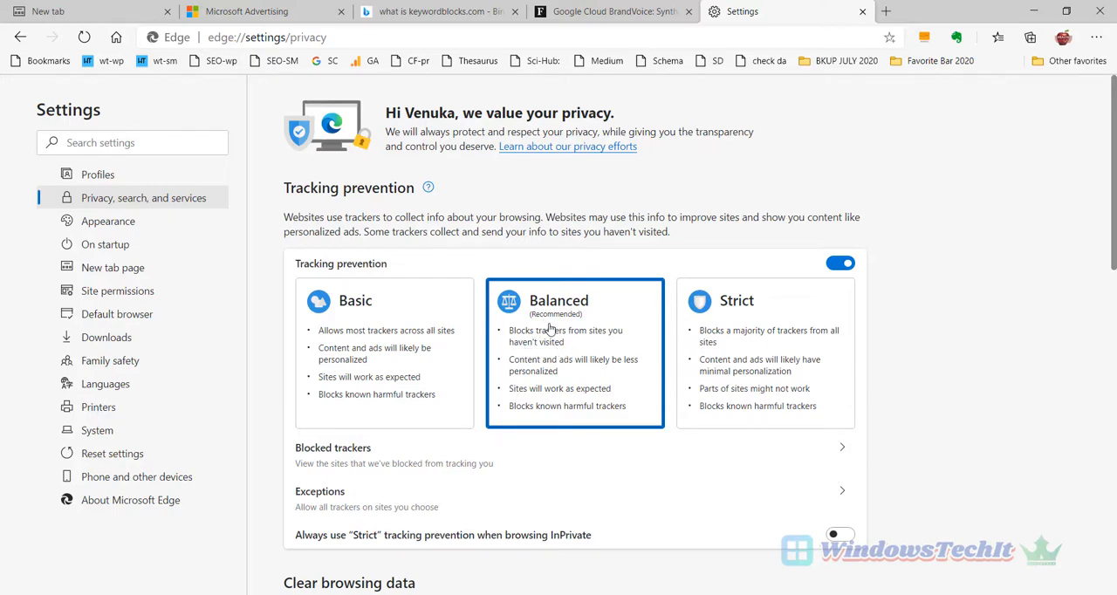
{"action": "mouse_move", "coordinate": [567, 332]}
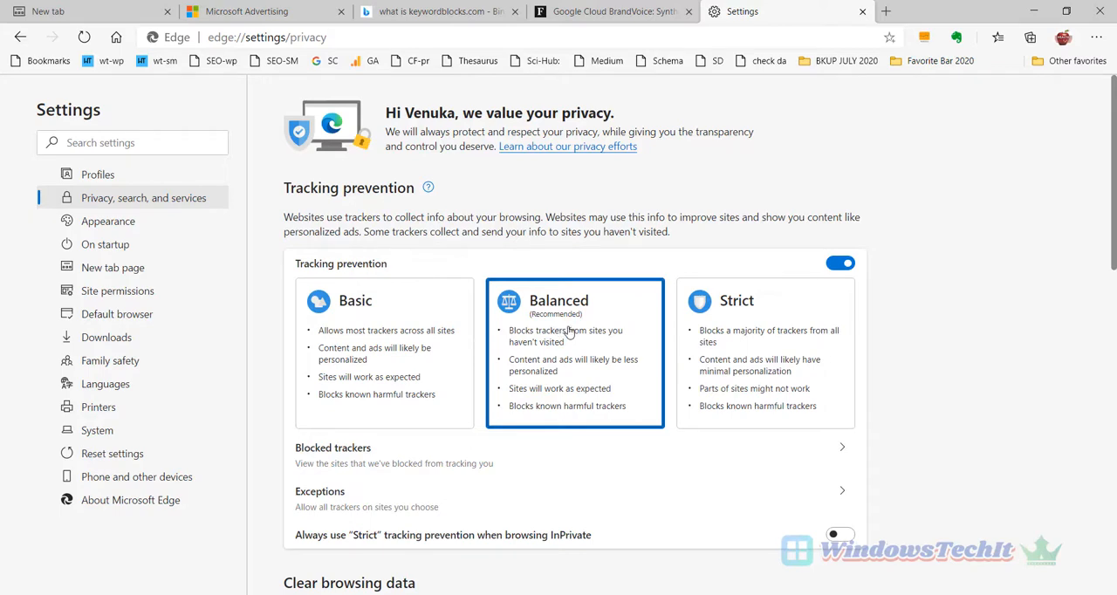
{"action": "mouse_move", "coordinate": [572, 348]}
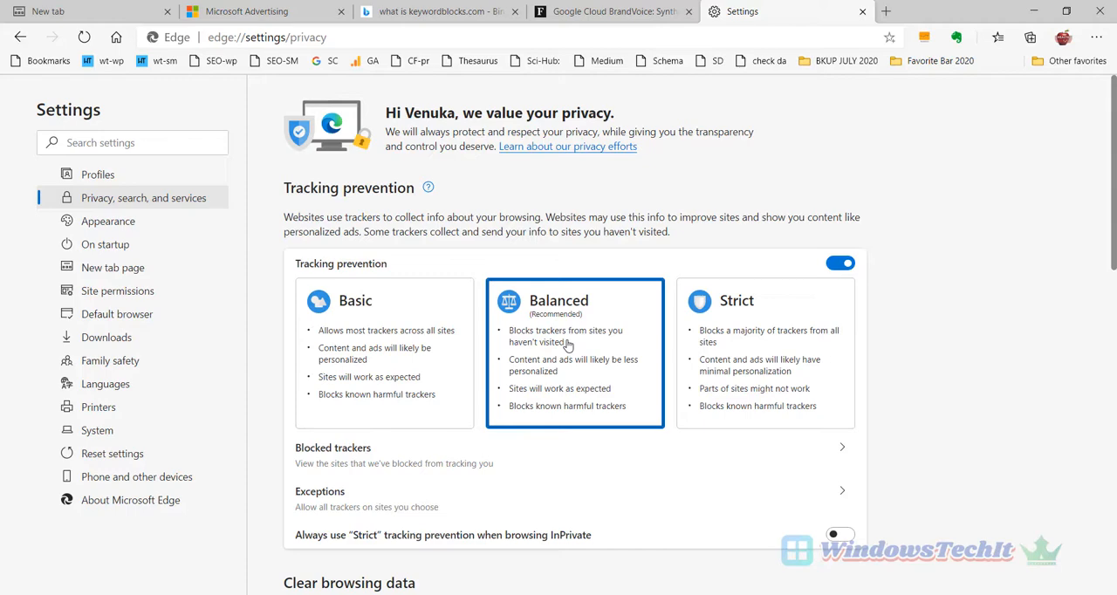
{"action": "mouse_move", "coordinate": [583, 365]}
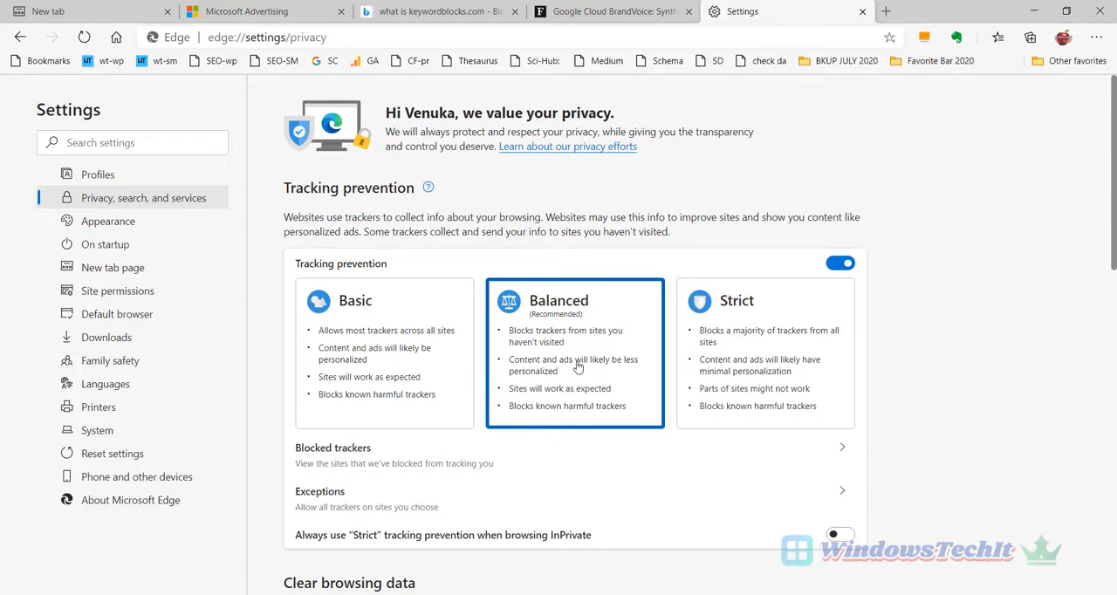
{"action": "mouse_move", "coordinate": [724, 316]}
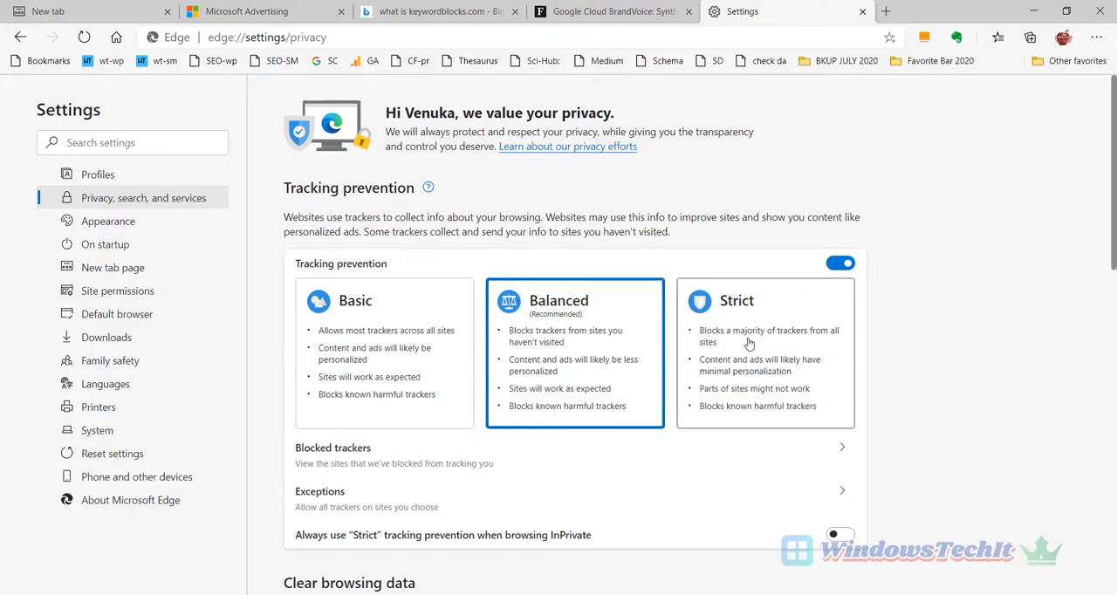
- Choose the Strict level under Tracking prevention on the privacy settings page
{"action": "left_click", "coordinate": [765, 352]}
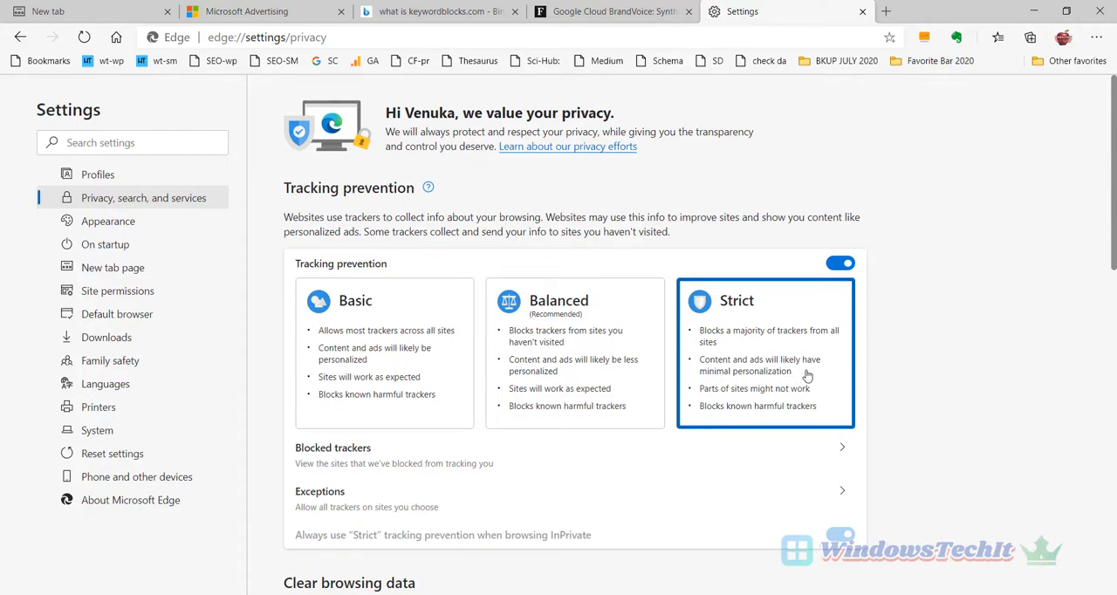
{"action": "mouse_move", "coordinate": [818, 399]}
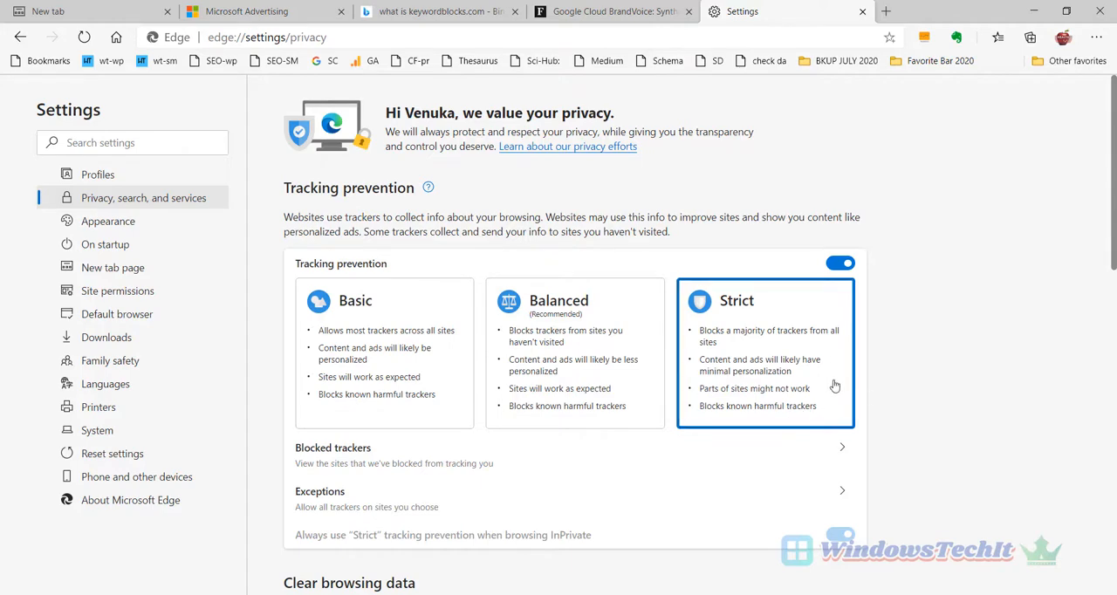
{"action": "mouse_move", "coordinate": [785, 377]}
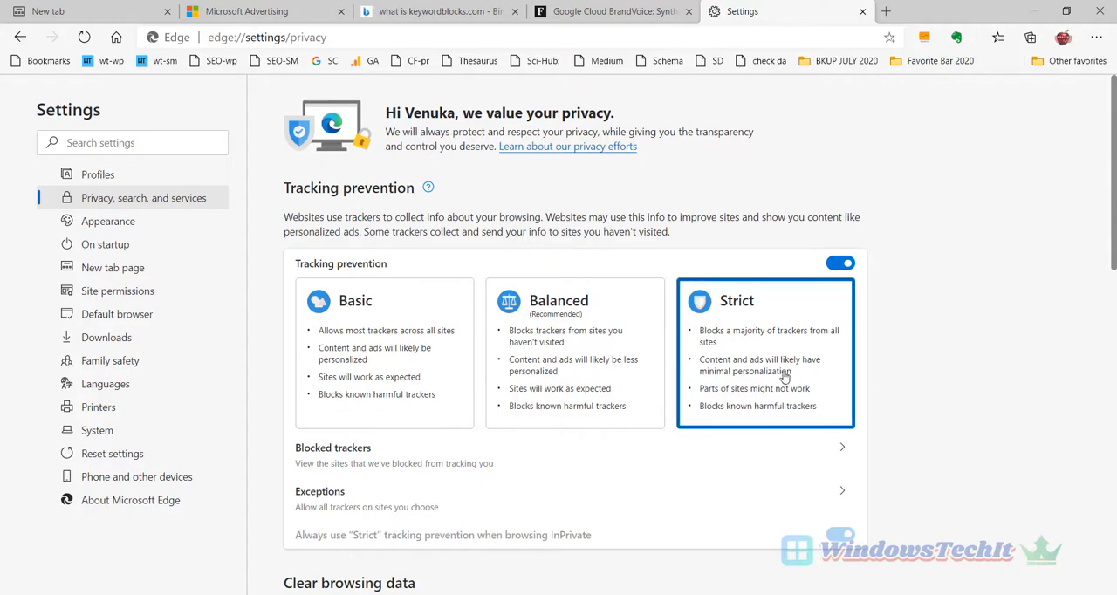
{"action": "mouse_move", "coordinate": [778, 338]}
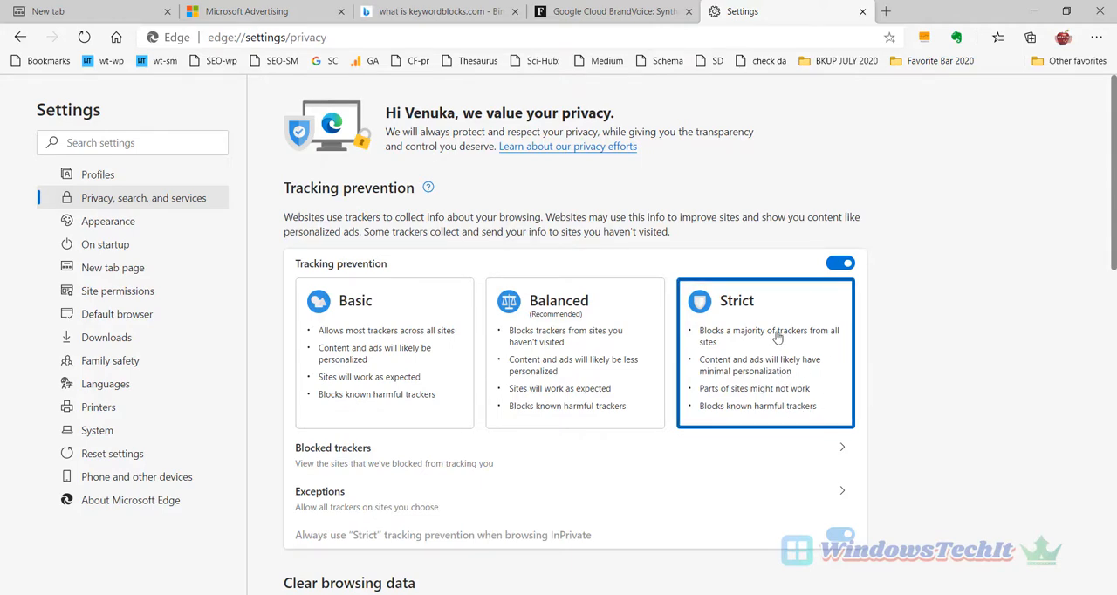
{"action": "mouse_move", "coordinate": [611, 11]}
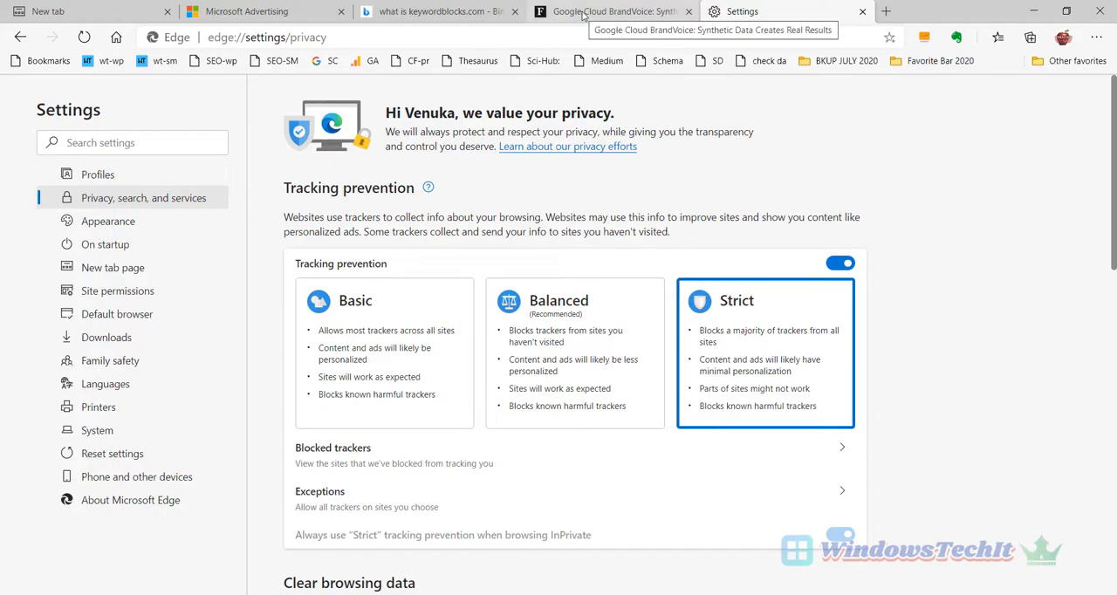
- Return to the Forbes tab and reload the synthetic data article
{"action": "left_click", "coordinate": [611, 11]}
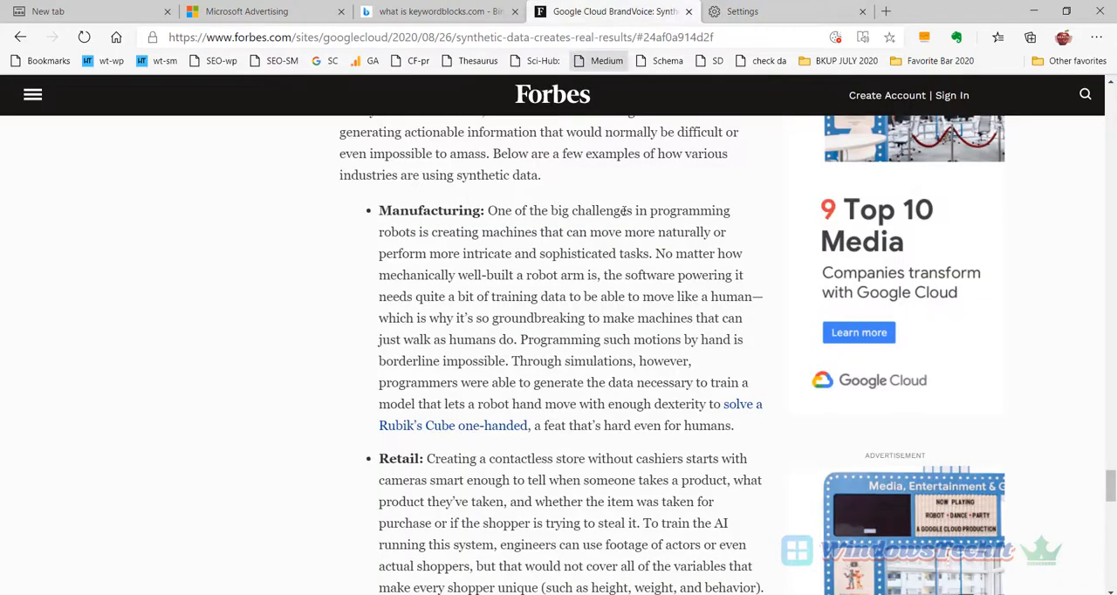
{"action": "scroll", "scroll_direction": "up", "scroll_amount": 3}
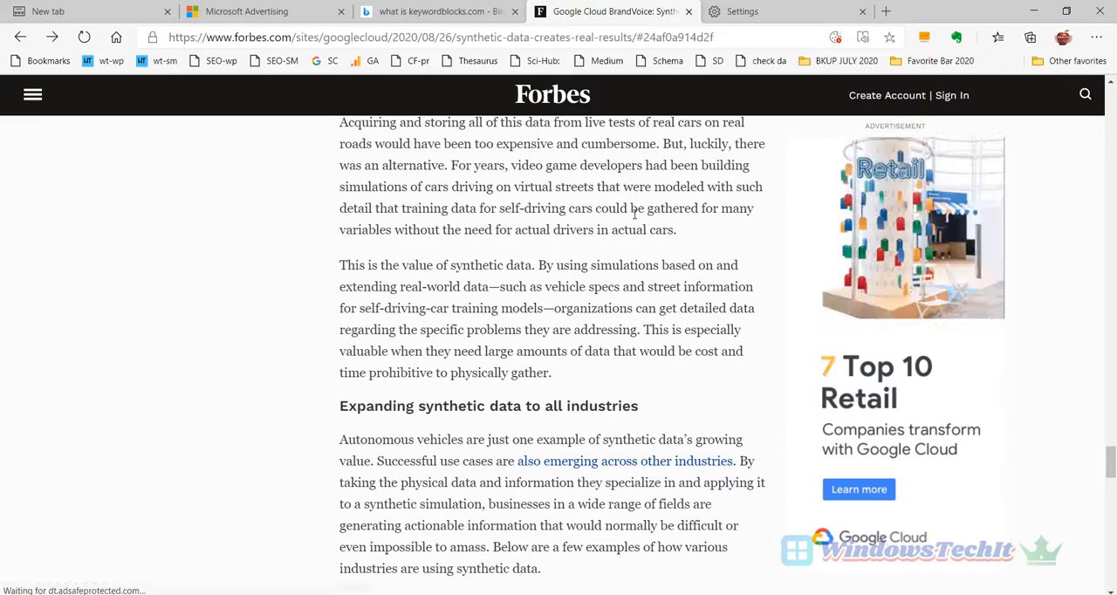
{"action": "left_click", "coordinate": [624, 461]}
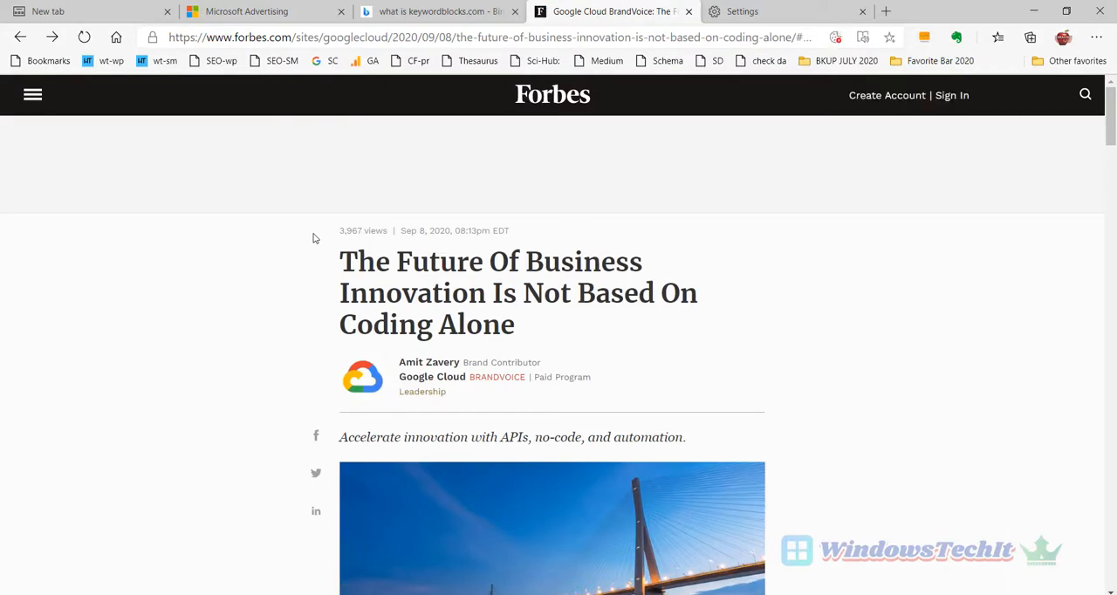
- Scroll through the reloaded article to confirm the sidebar ads are gone
{"action": "scroll", "scroll_direction": "down", "scroll_amount": 3}
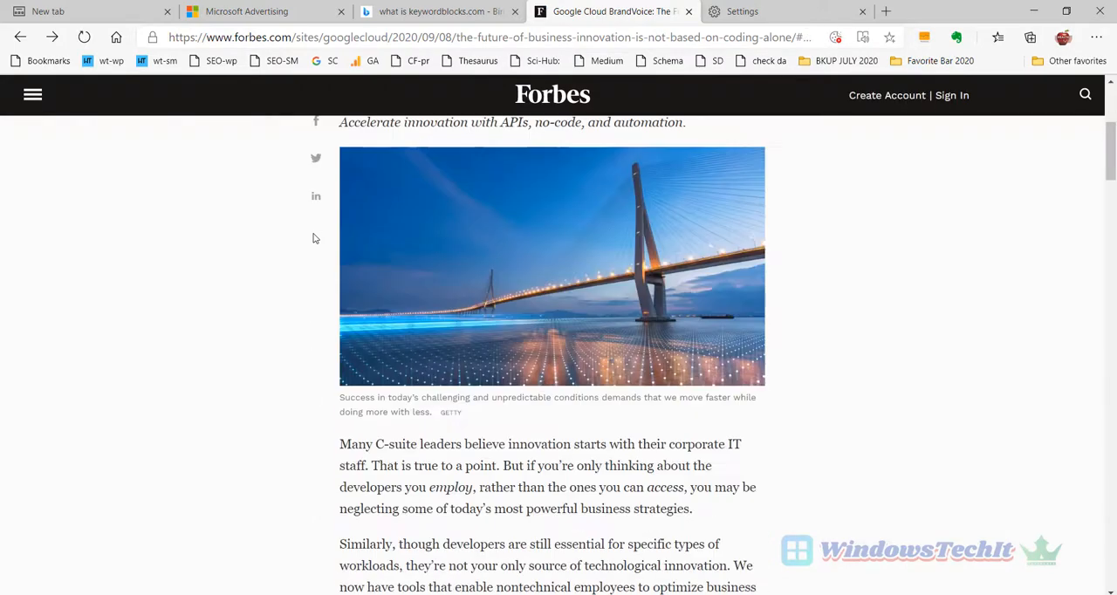
{"action": "scroll", "scroll_direction": "down", "scroll_amount": 3}
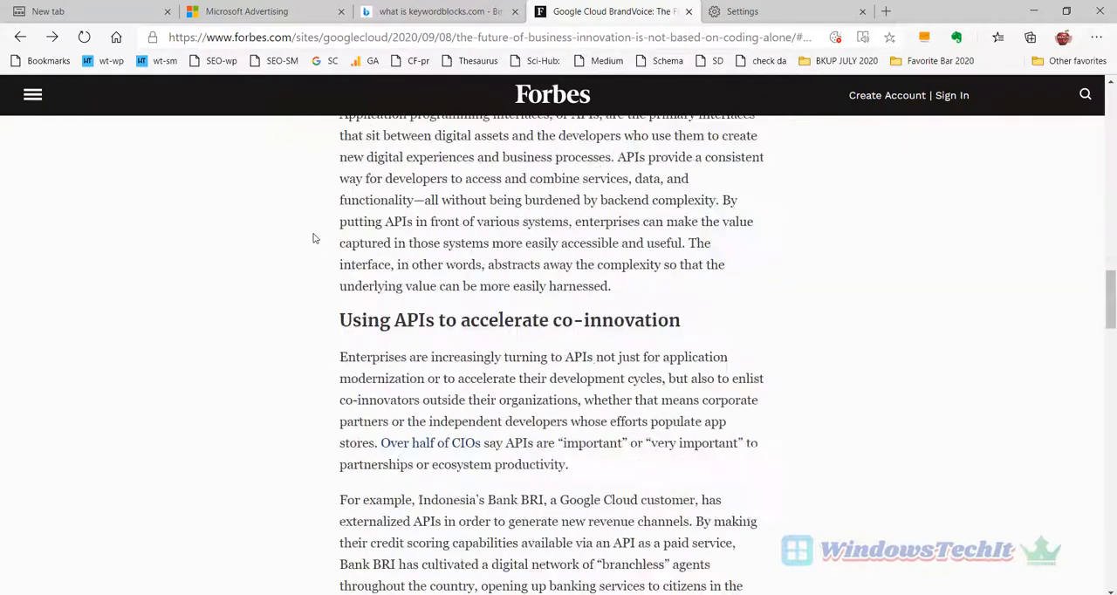
{"action": "scroll", "scroll_direction": "down", "scroll_amount": 3}
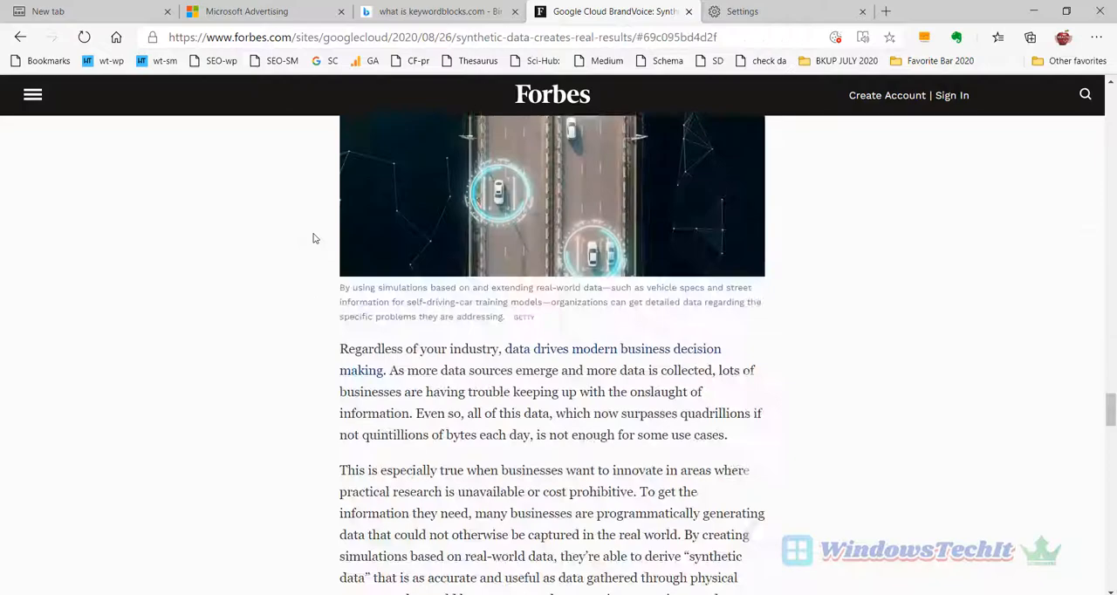
{"action": "scroll", "scroll_direction": "down", "scroll_amount": 3}
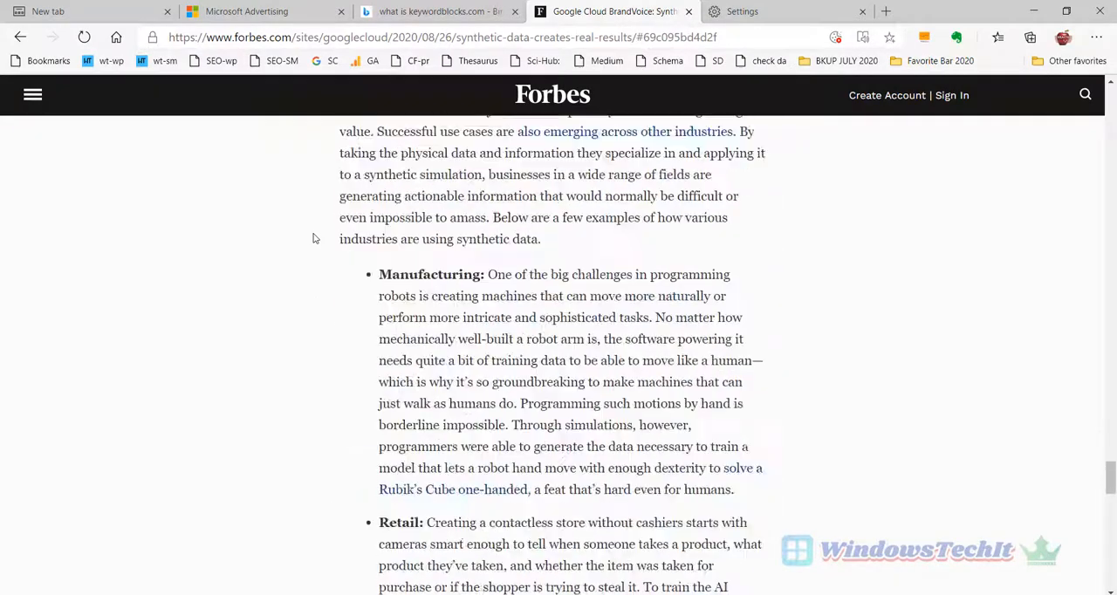
{"action": "scroll", "scroll_direction": "down", "scroll_amount": 3}
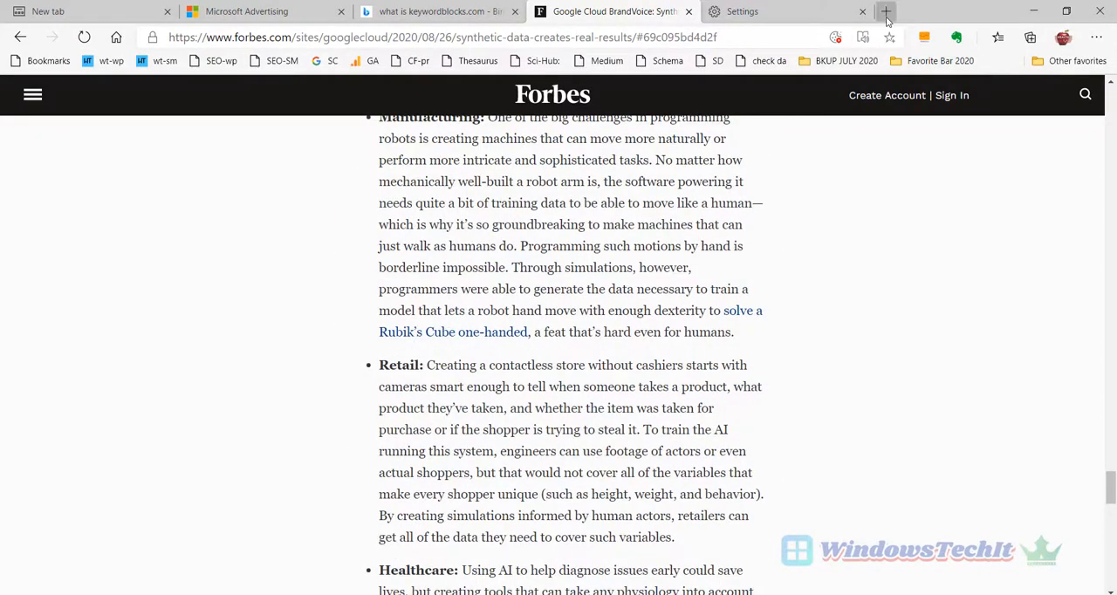